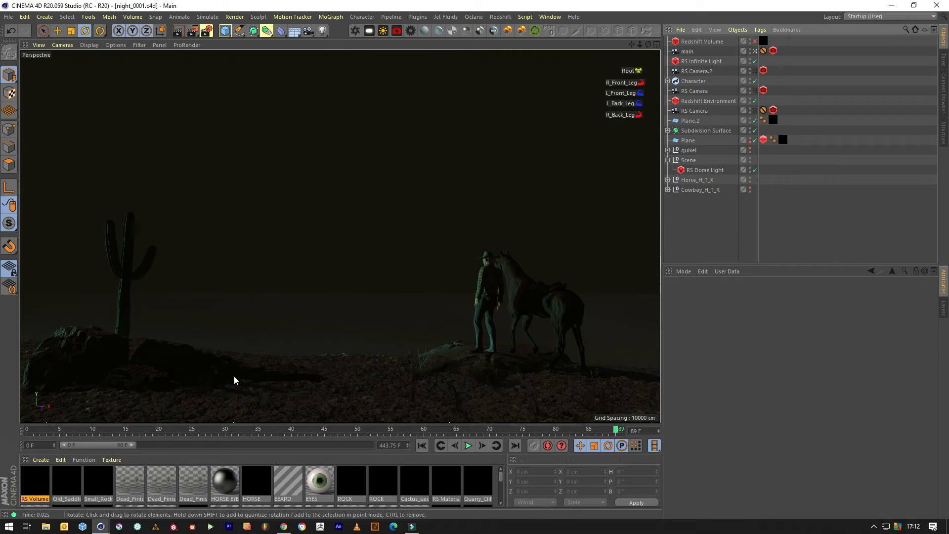
mouse_move(324, 329)
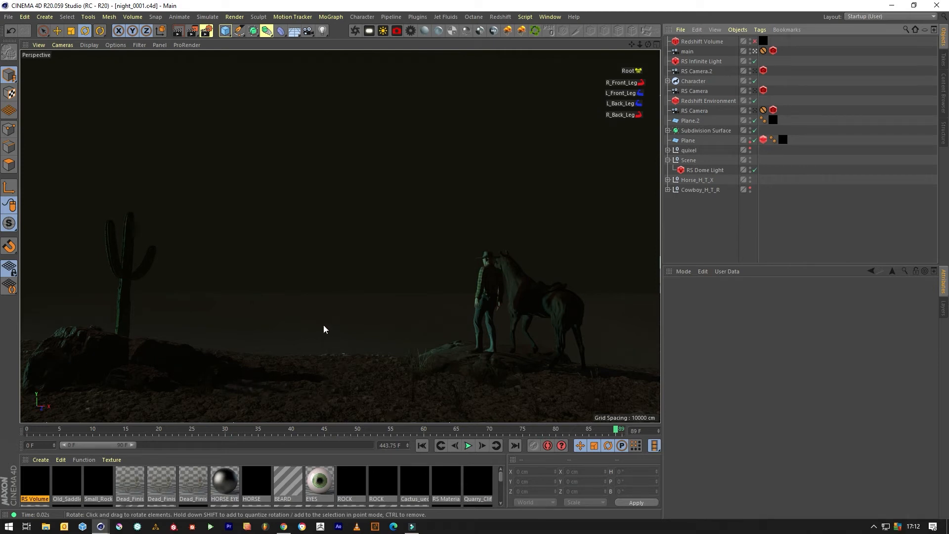
- Add a Redshift Volume object and load the campfire VDB file into its Path field
left_click(499, 16)
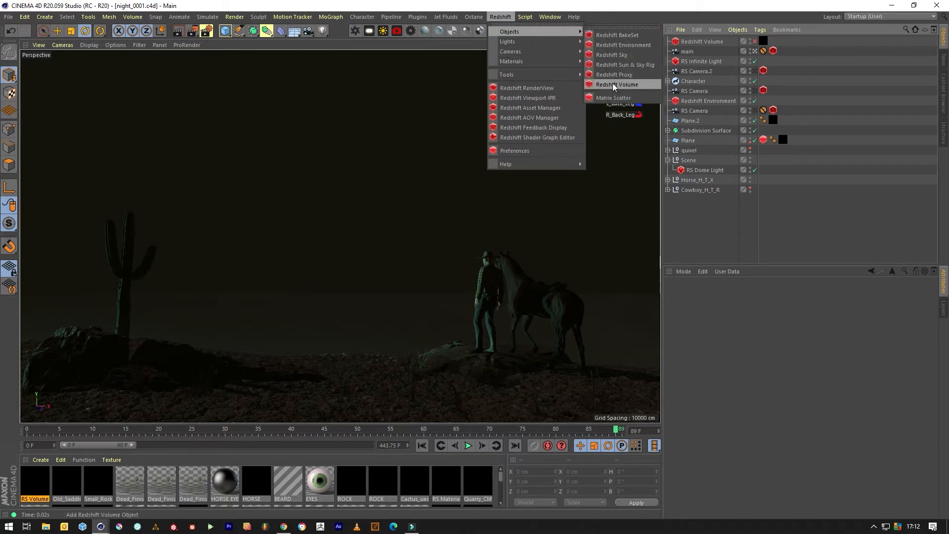
left_click(616, 84)
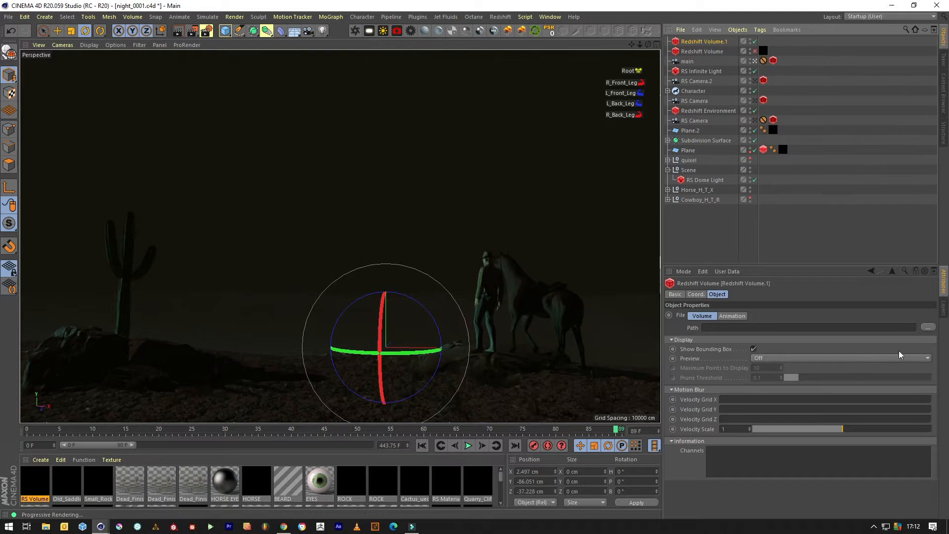
left_click(927, 326)
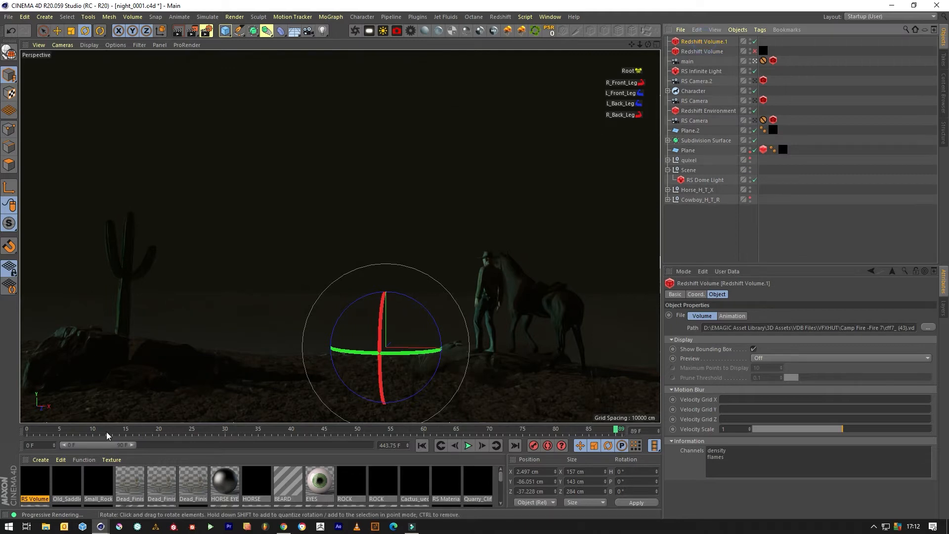
left_click(500, 15)
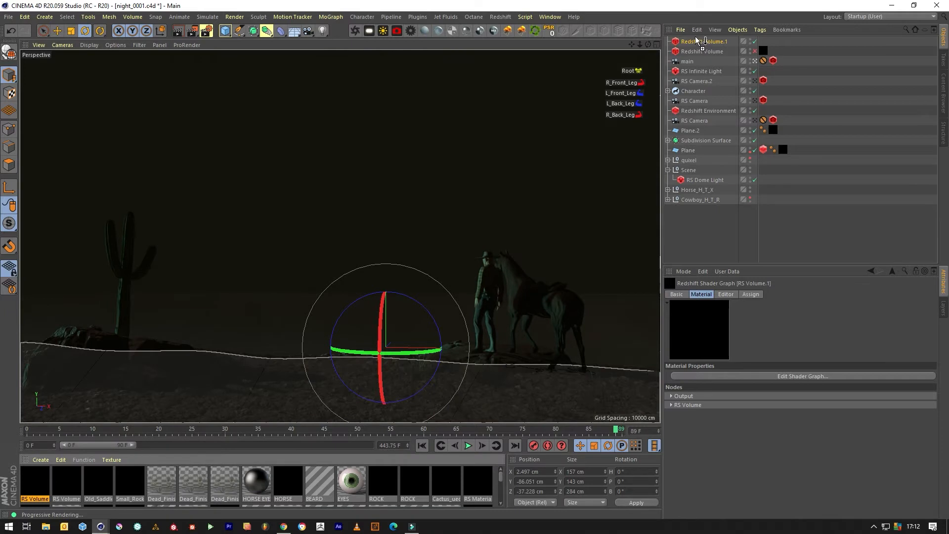
- In the RS Volume material's shader graph, set Scatter and Emission channels to flames
left_click(803, 376)
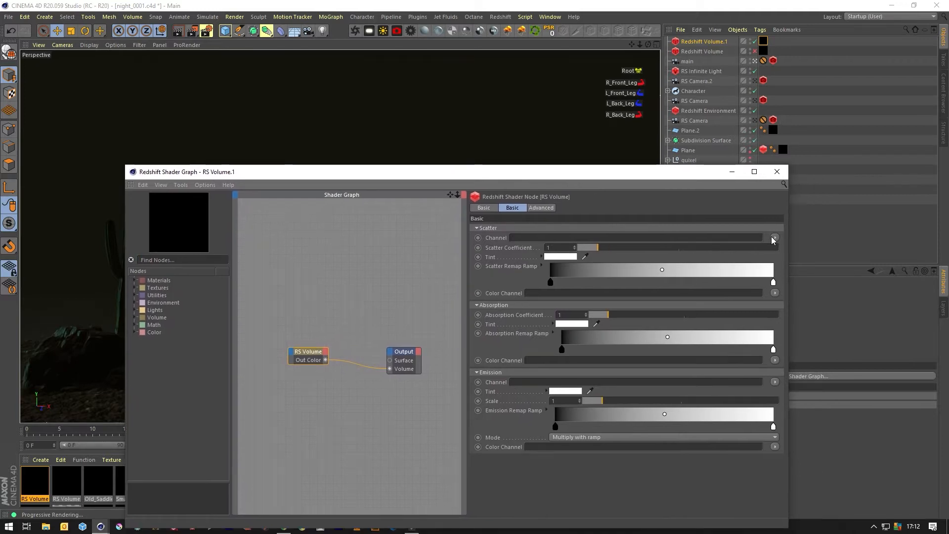
left_click(774, 237)
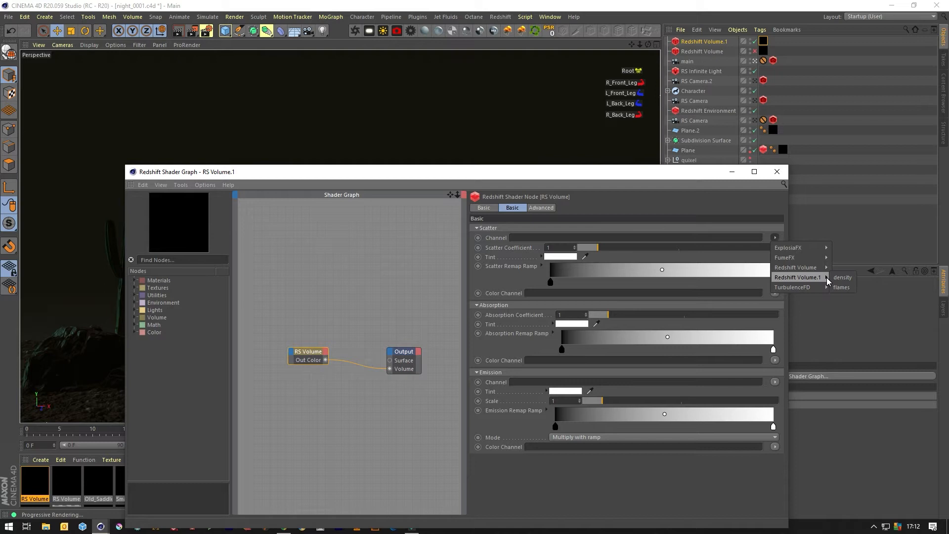
left_click(841, 287)
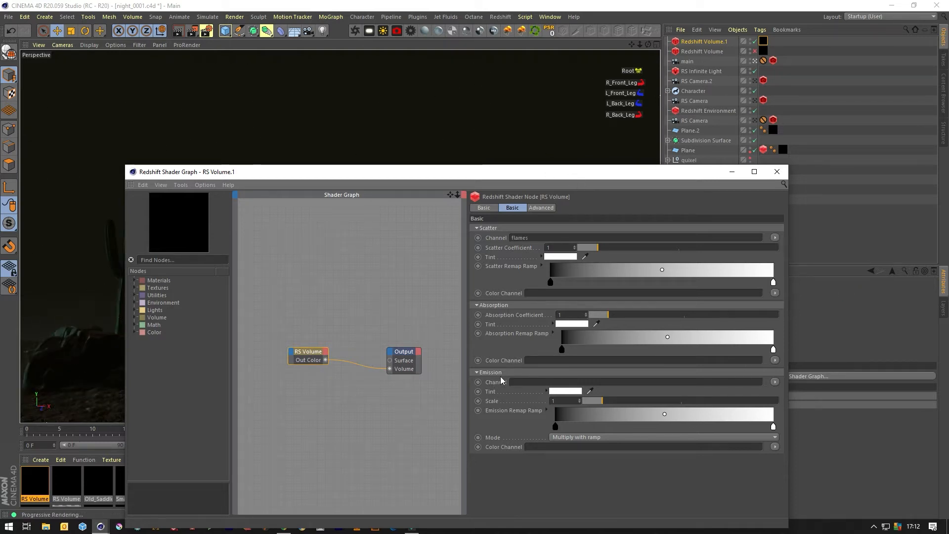
left_click(775, 381)
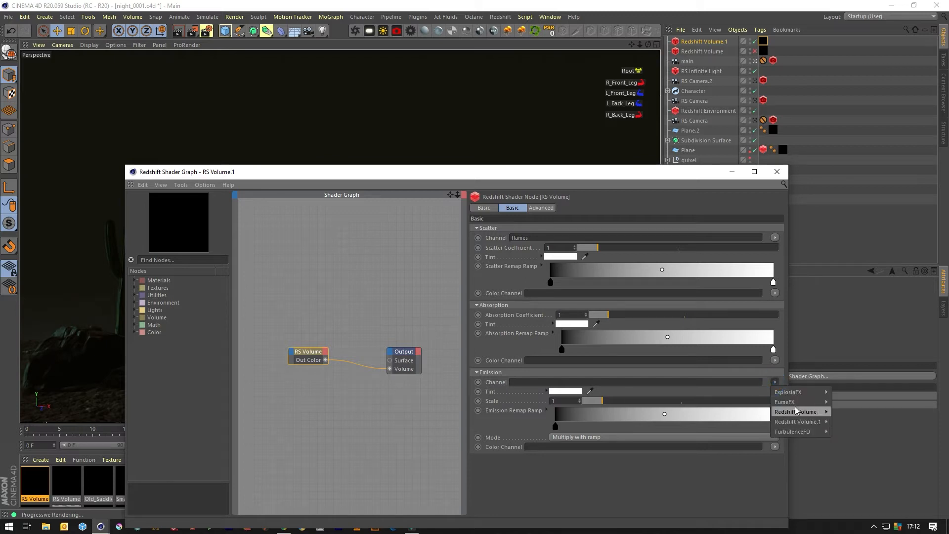
mouse_move(797, 421)
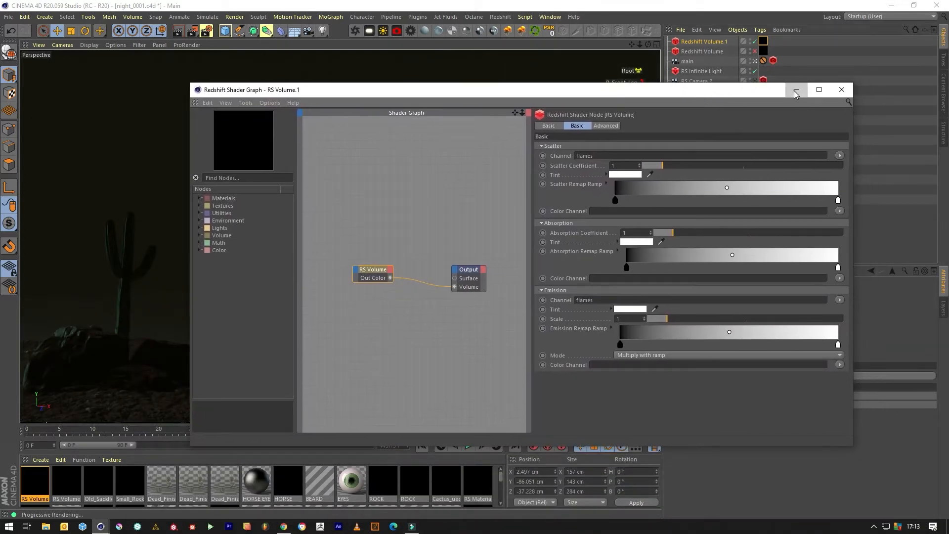
- Move, tilt upright and lower the flame volume onto the ground left of the cowboy
left_click(841, 89)
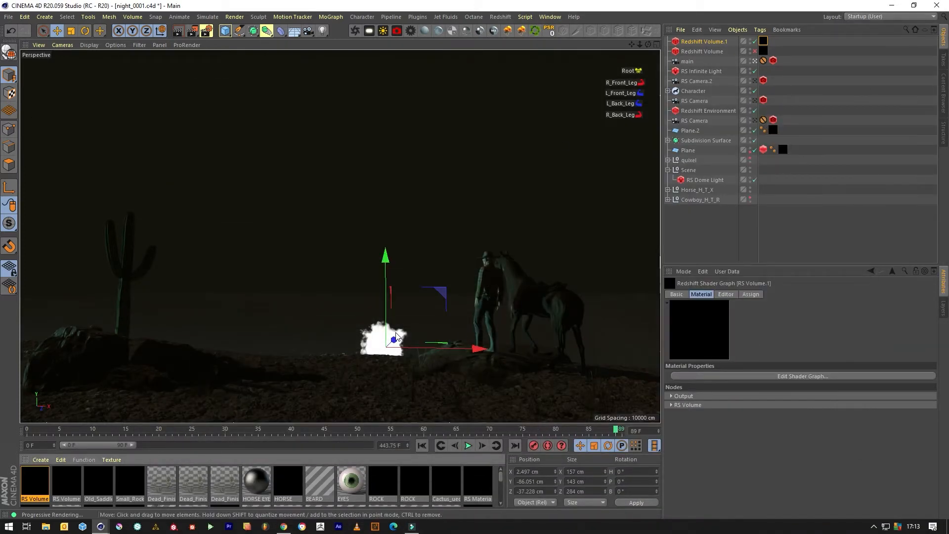
left_click_drag(395, 338, 331, 395)
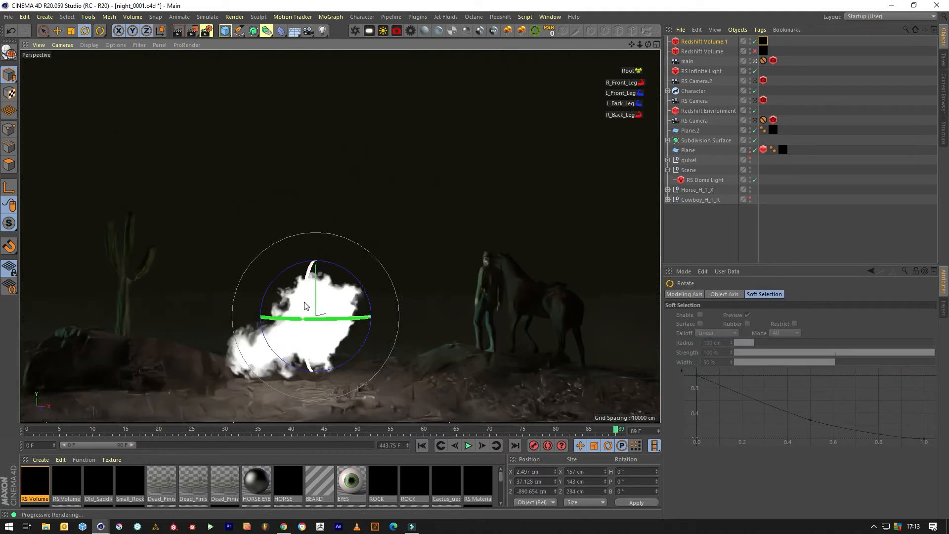
left_click_drag(302, 306, 348, 188)
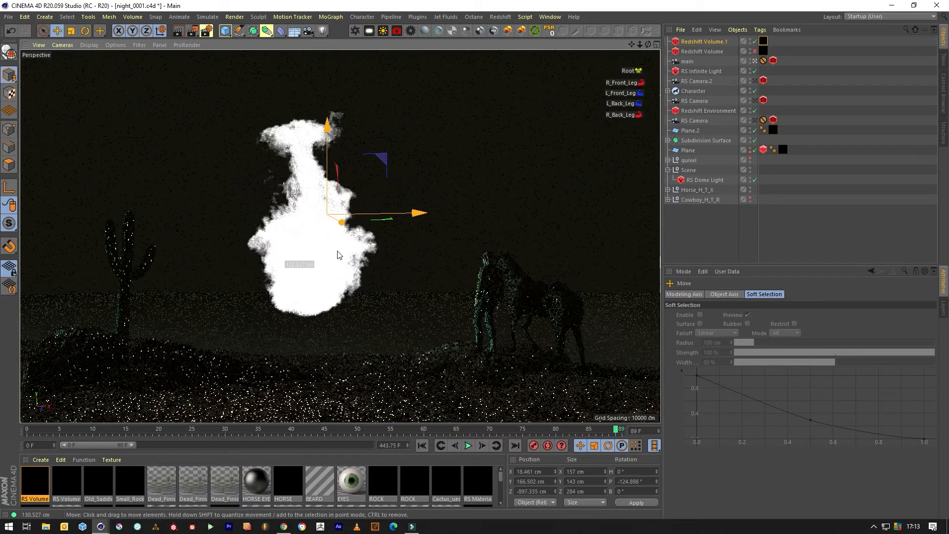
left_click_drag(339, 211, 351, 269)
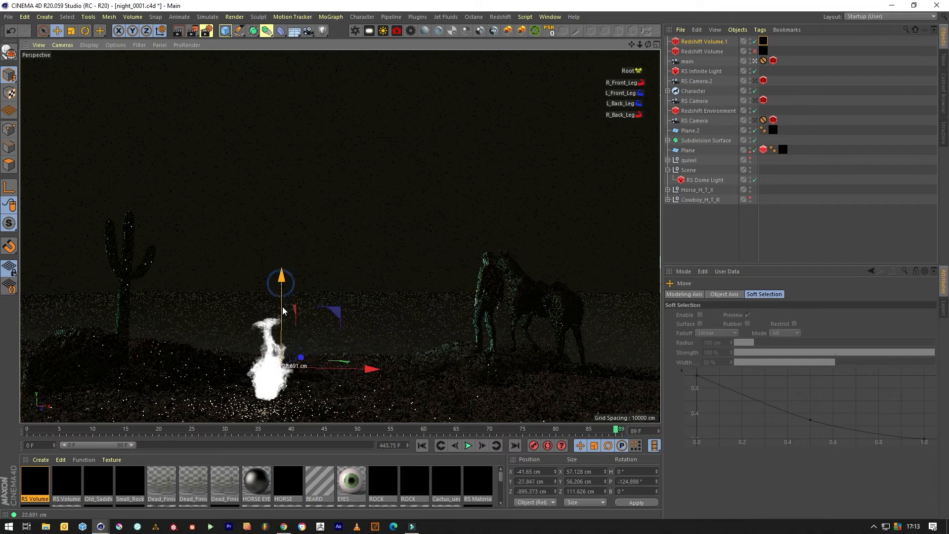
left_click_drag(281, 279, 281, 363)
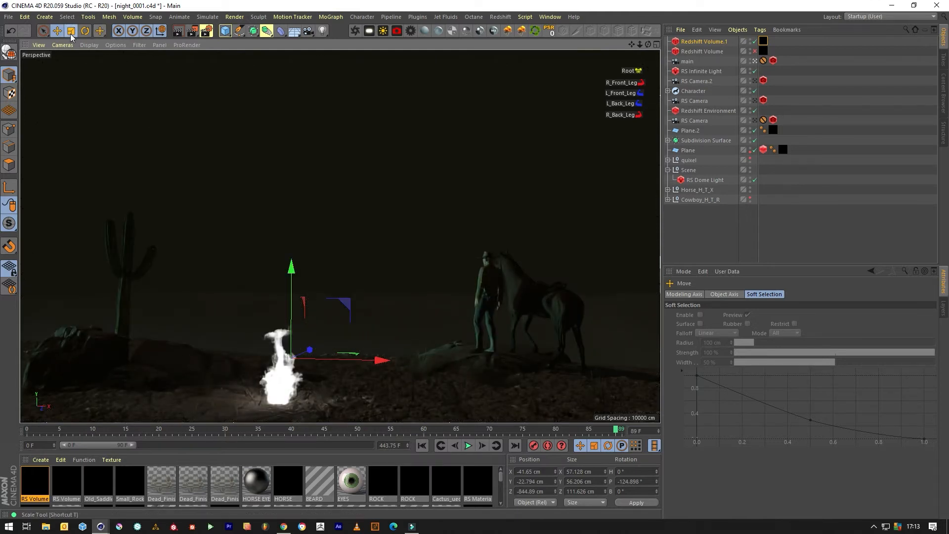
left_click(100, 30)
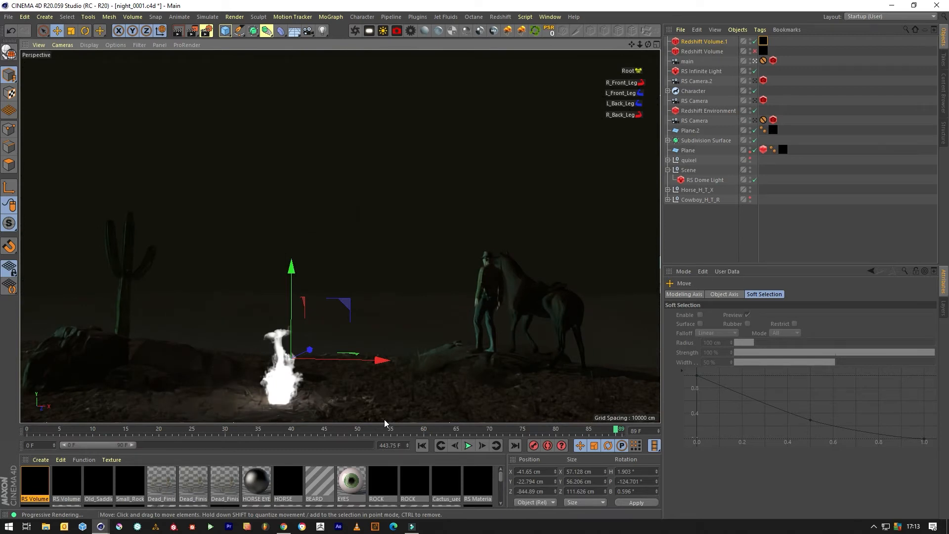
mouse_move(393, 419)
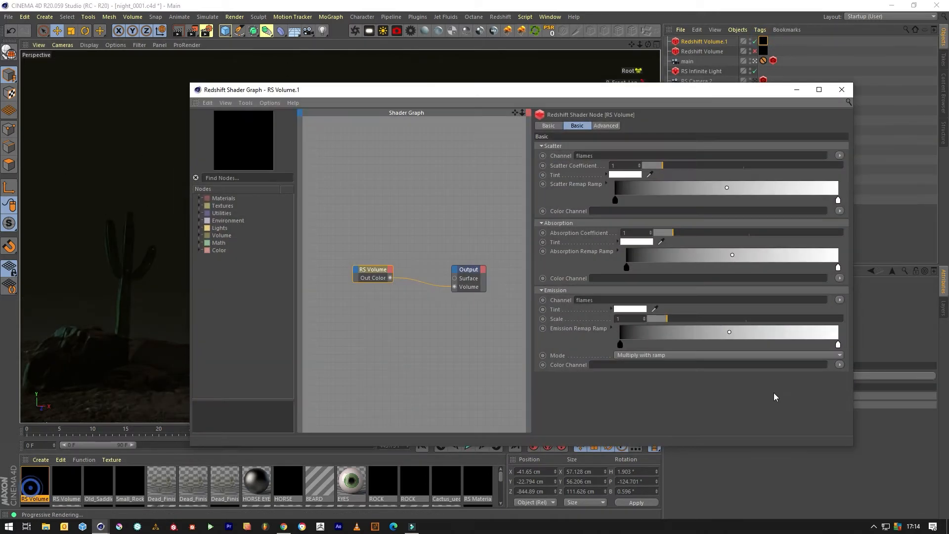
- Set the flame's emission tint colour and tweak its emission remap ramp
left_click_drag(250, 90, 301, 88)
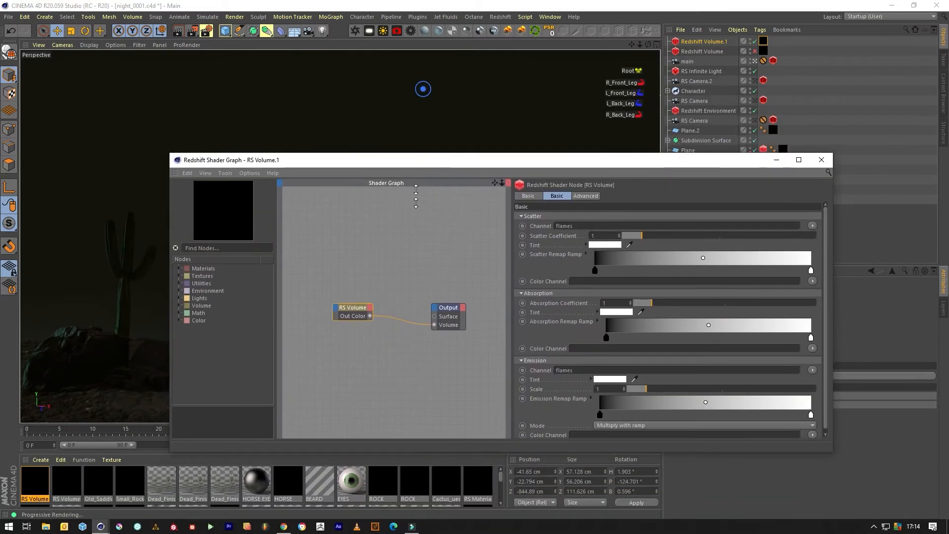
left_click_drag(415, 160, 418, 177)
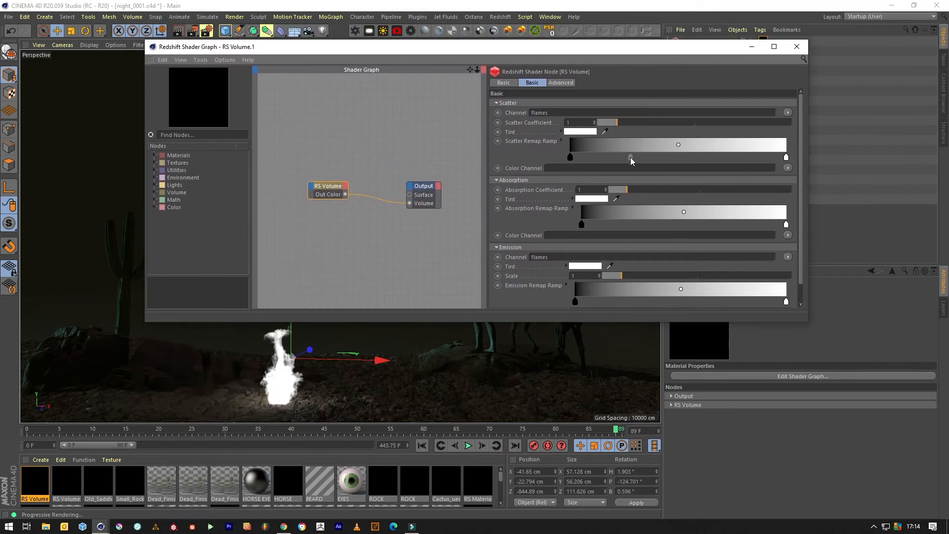
scroll("down", 3)
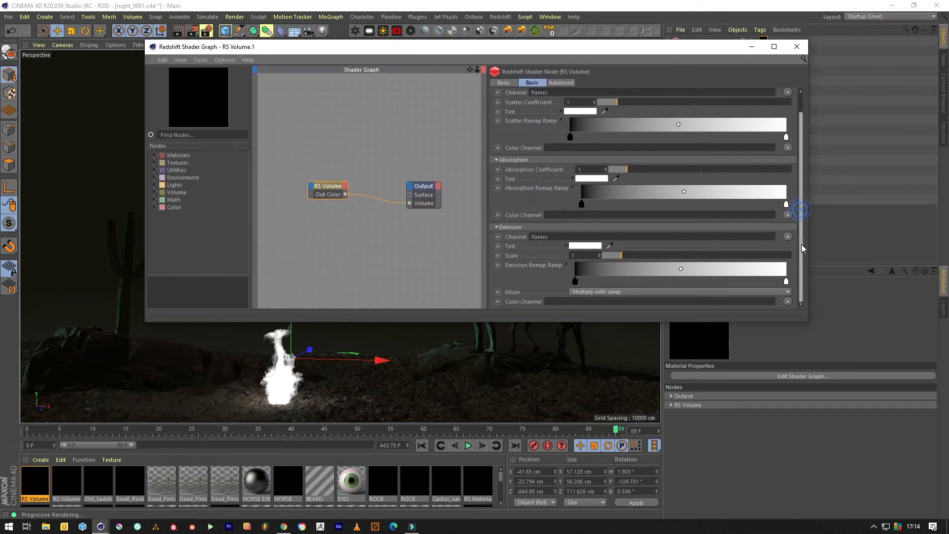
left_click(583, 245)
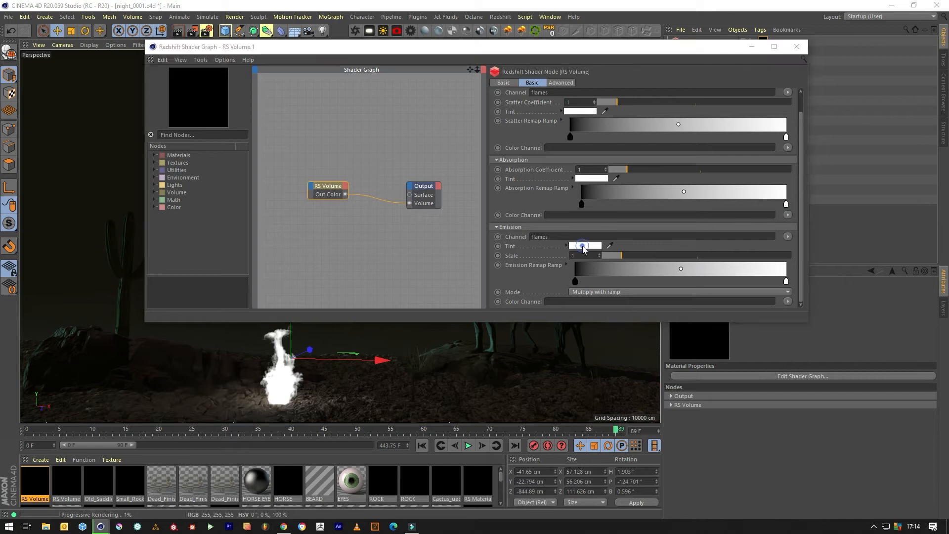
left_click(583, 245)
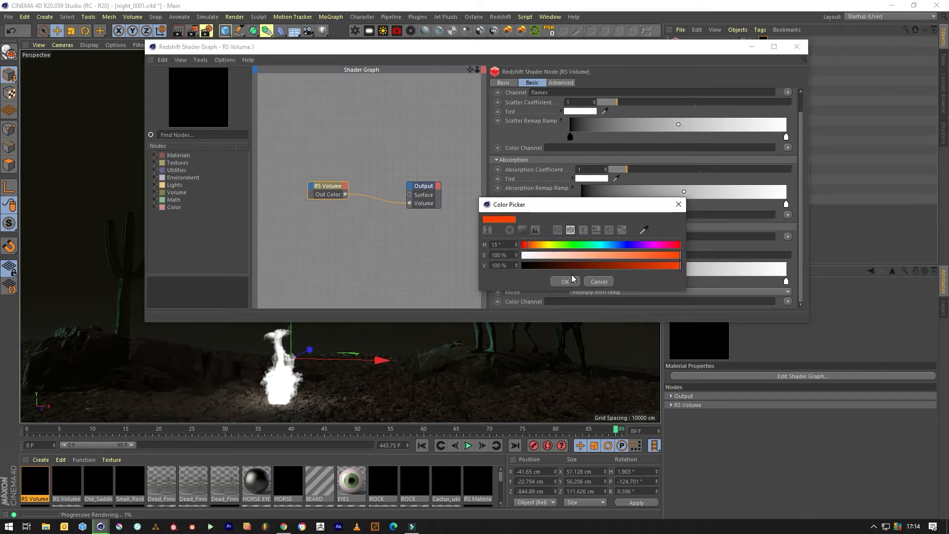
left_click(564, 281)
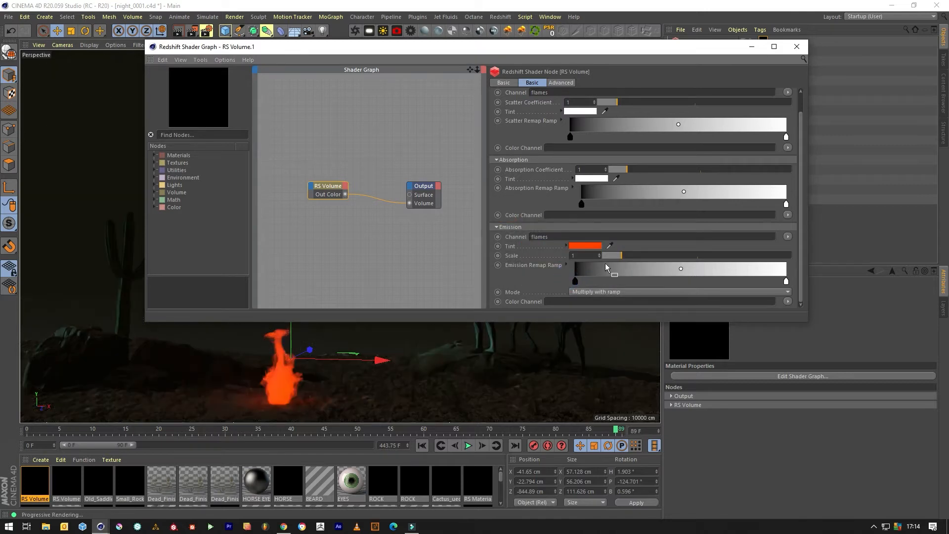
left_click(575, 255)
type("2")
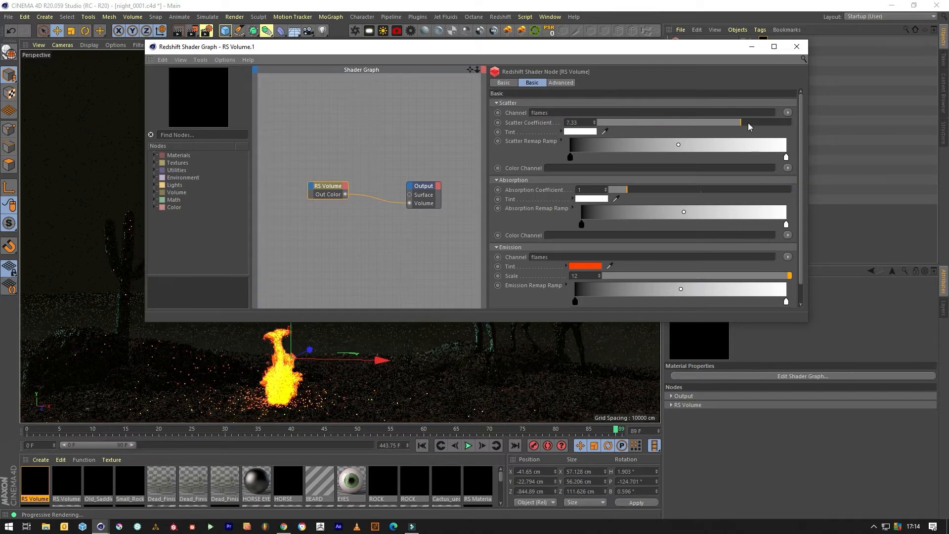
- Set scatter coefficient to about 2.09, refine the emission ramp for bright orange flames
left_click_drag(739, 123, 601, 122)
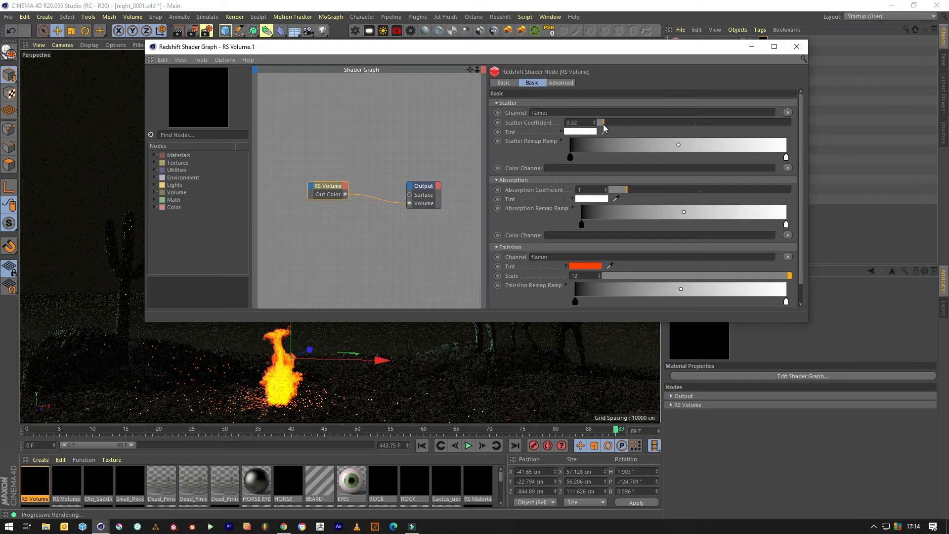
left_click_drag(602, 123, 636, 125)
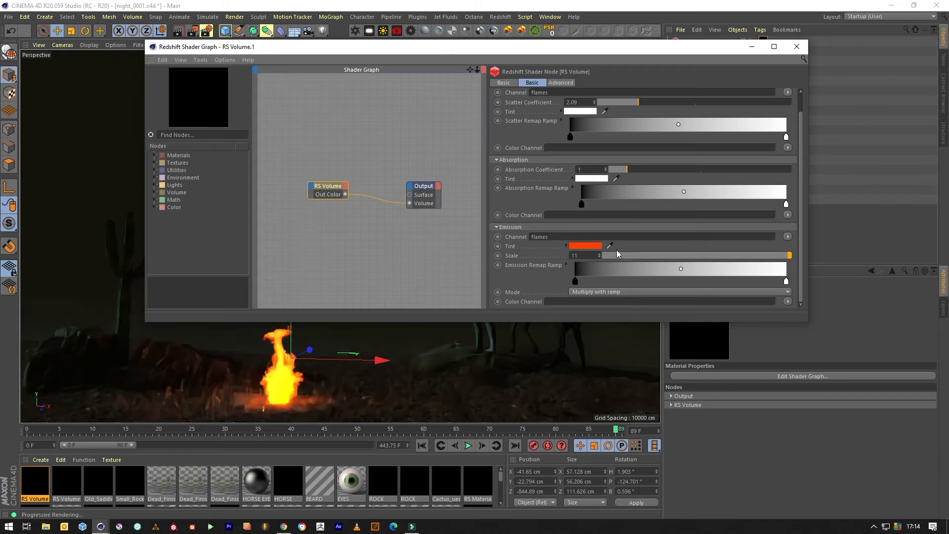
left_click(680, 269)
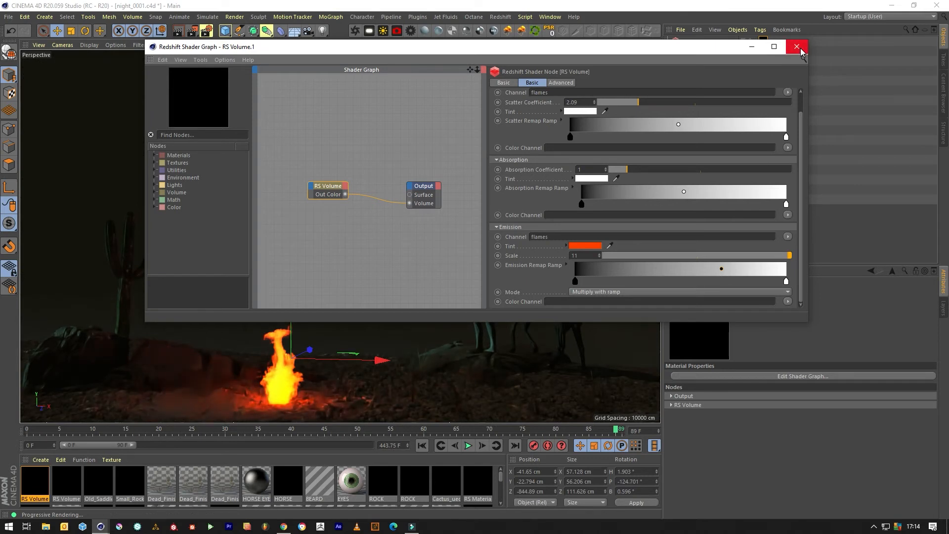
left_click(799, 46)
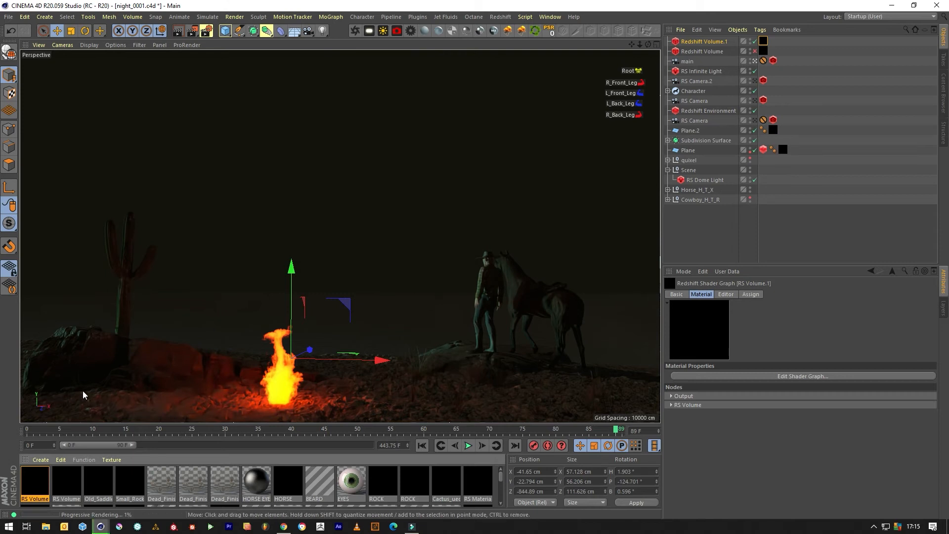
mouse_move(246, 403)
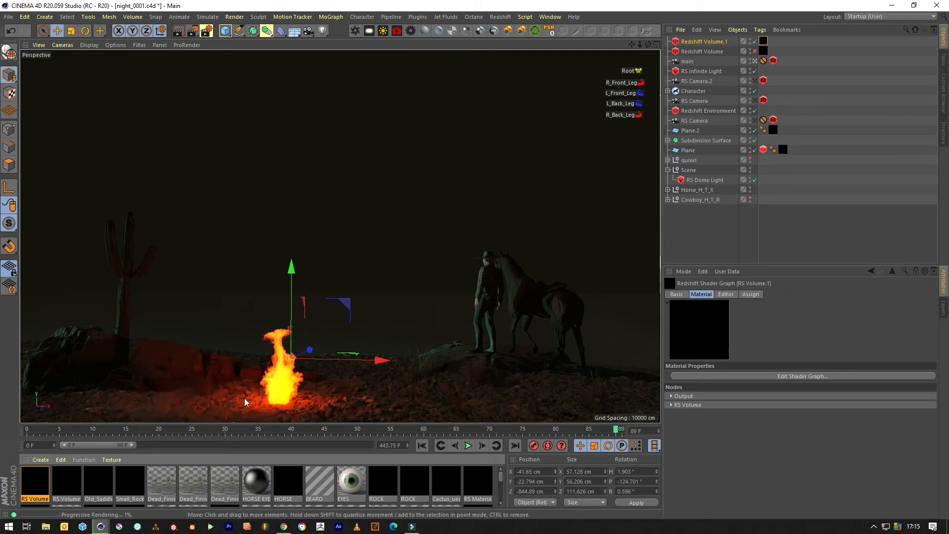
mouse_move(411, 354)
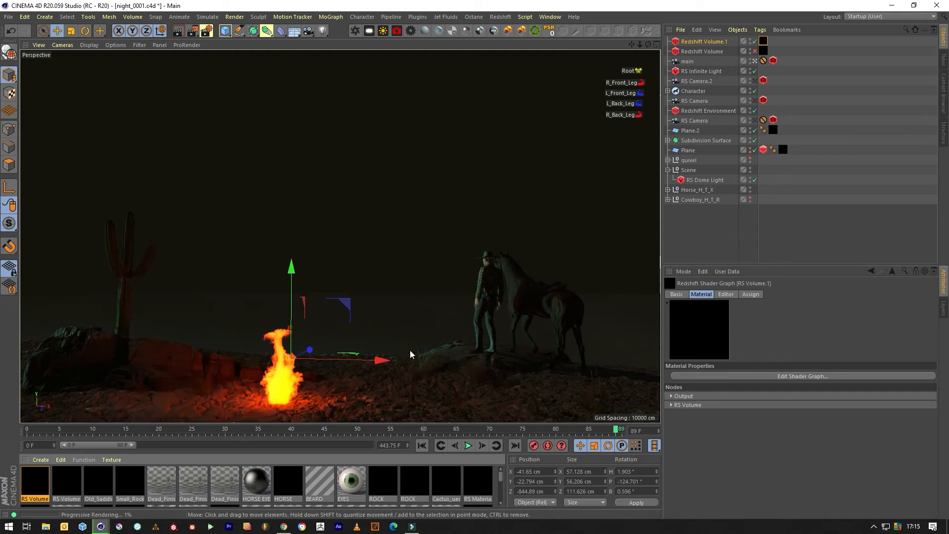
mouse_move(442, 393)
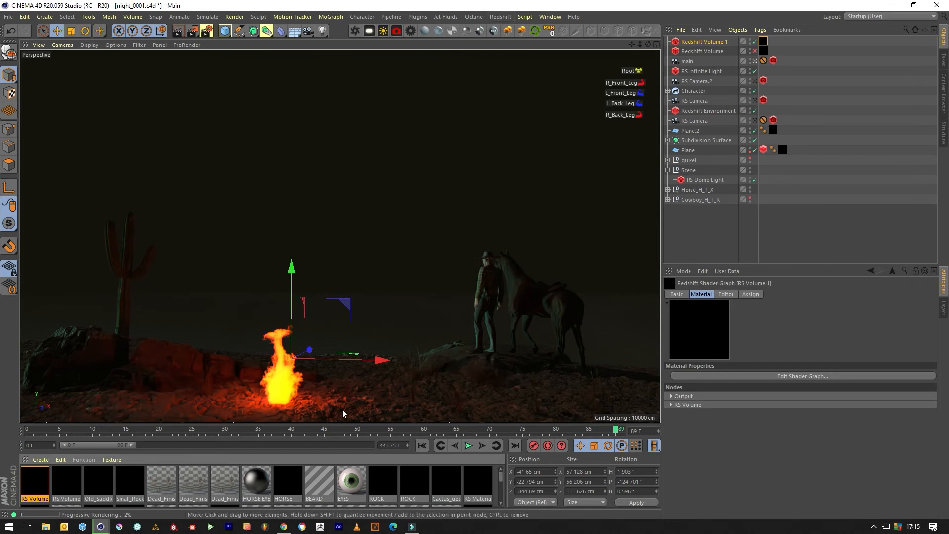
mouse_move(279, 415)
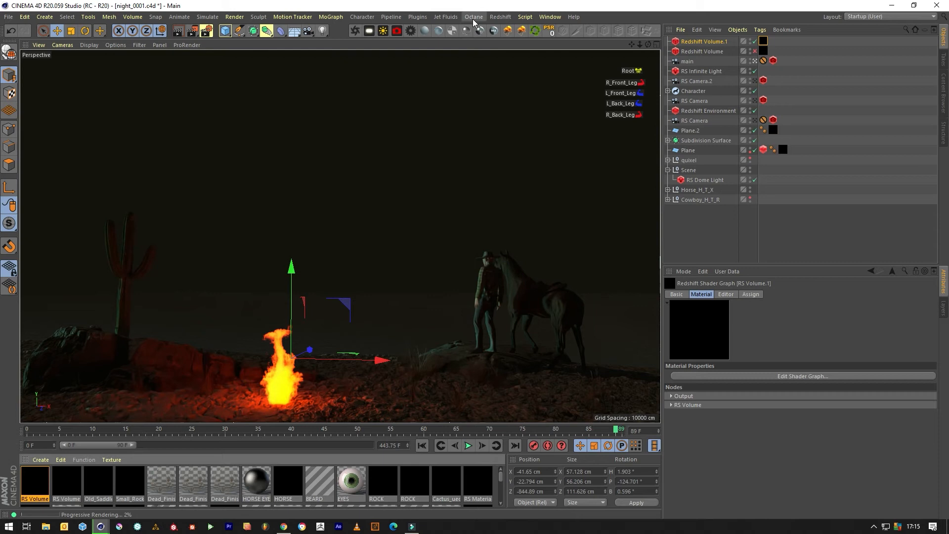
mouse_move(488, 323)
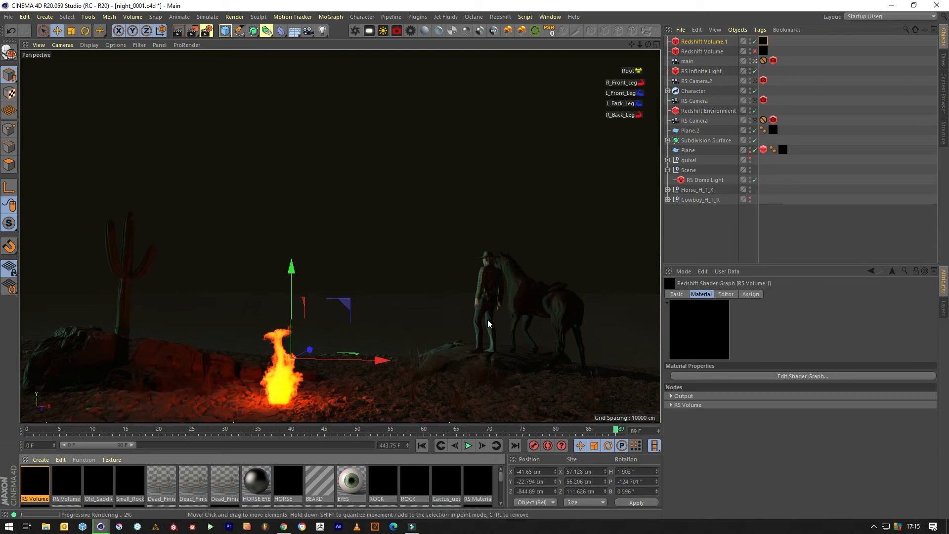
mouse_move(606, 402)
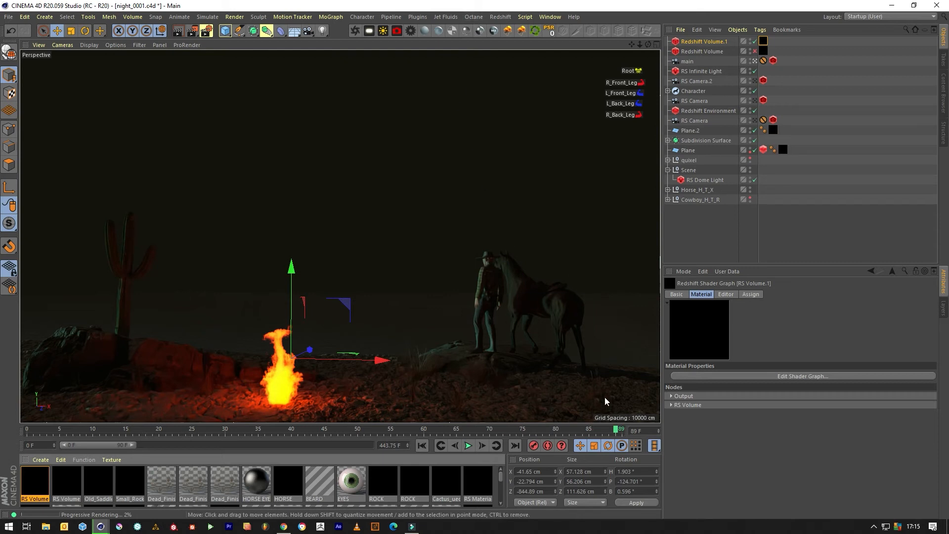
- Add a Redshift Area Light and move it beside the cowboy and horse
left_click(499, 16)
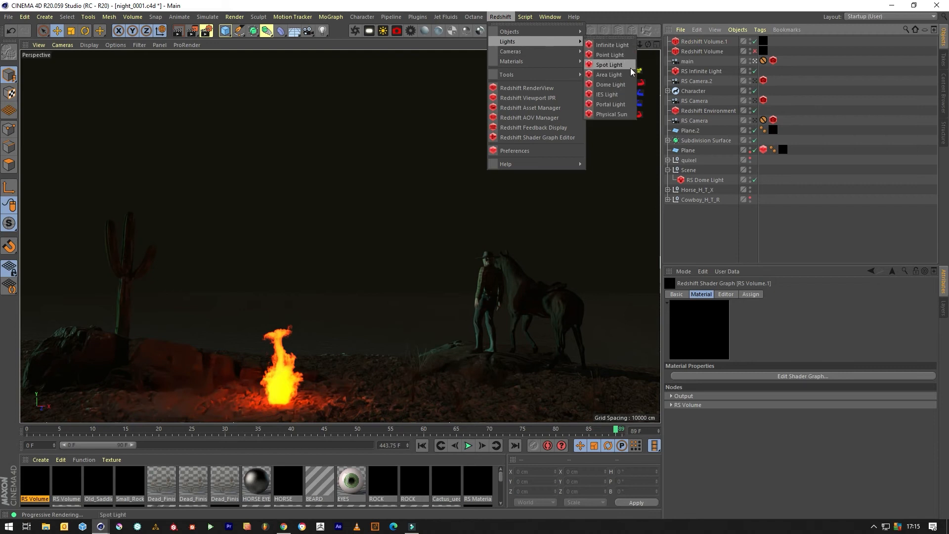
mouse_move(618, 77)
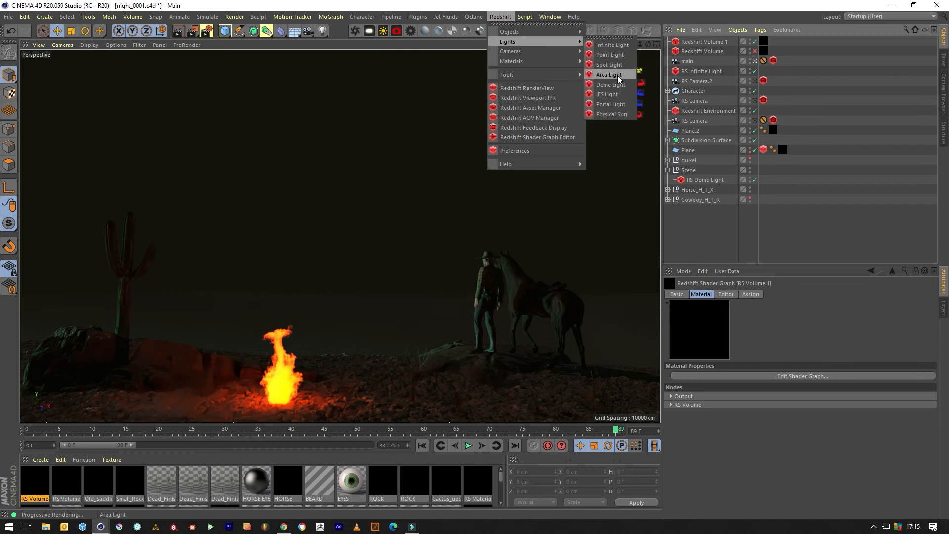
left_click(607, 74)
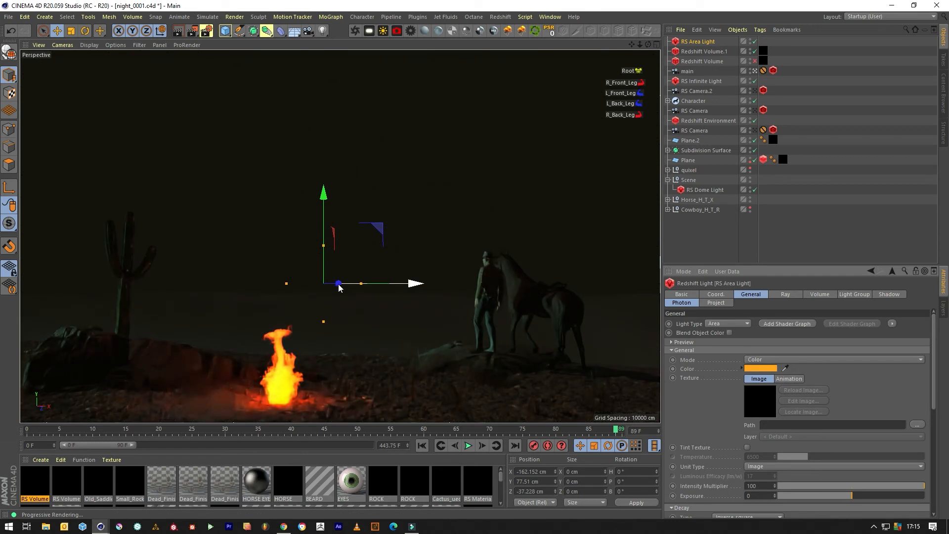
left_click_drag(339, 284, 496, 283)
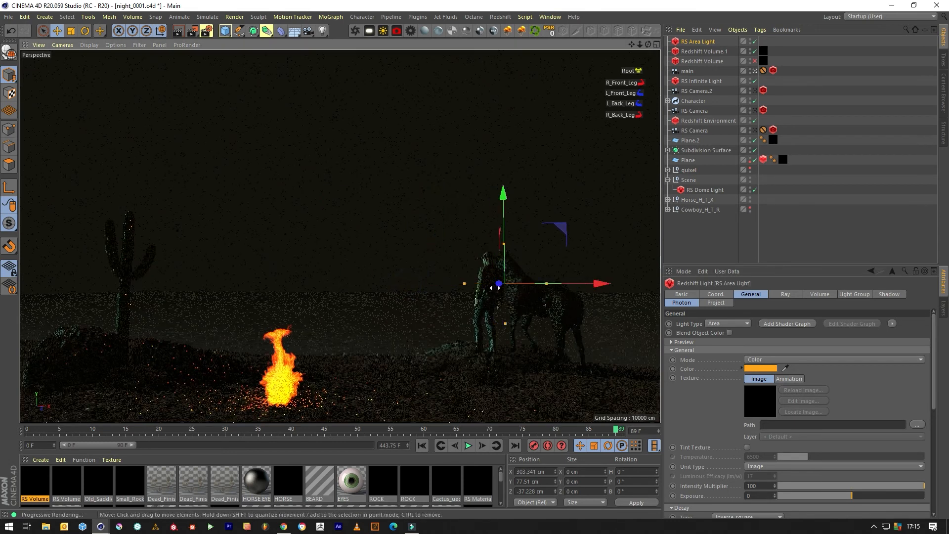
left_click_drag(497, 283, 544, 283)
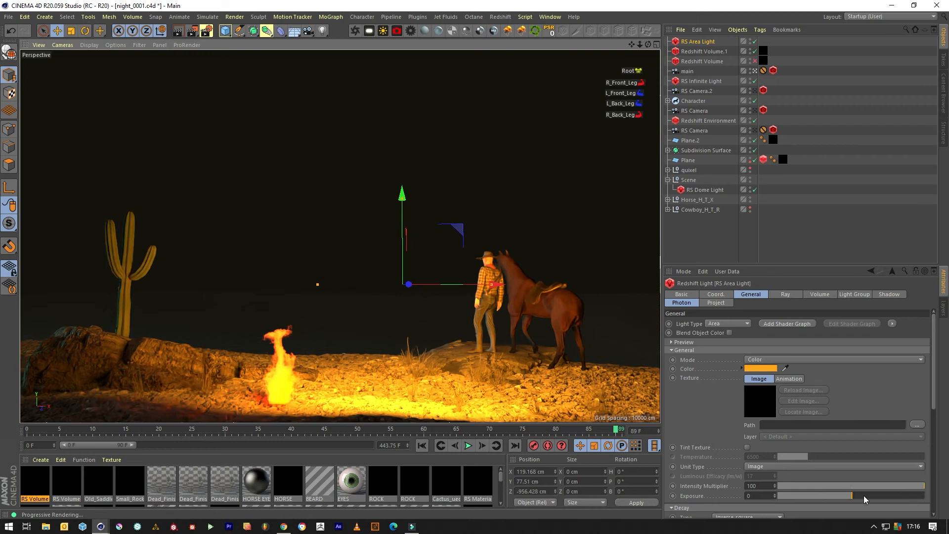
- Lower the RS Area Light's exposure to about -3.01 for a dimmer warm orange glow
left_click_drag(847, 495, 808, 499)
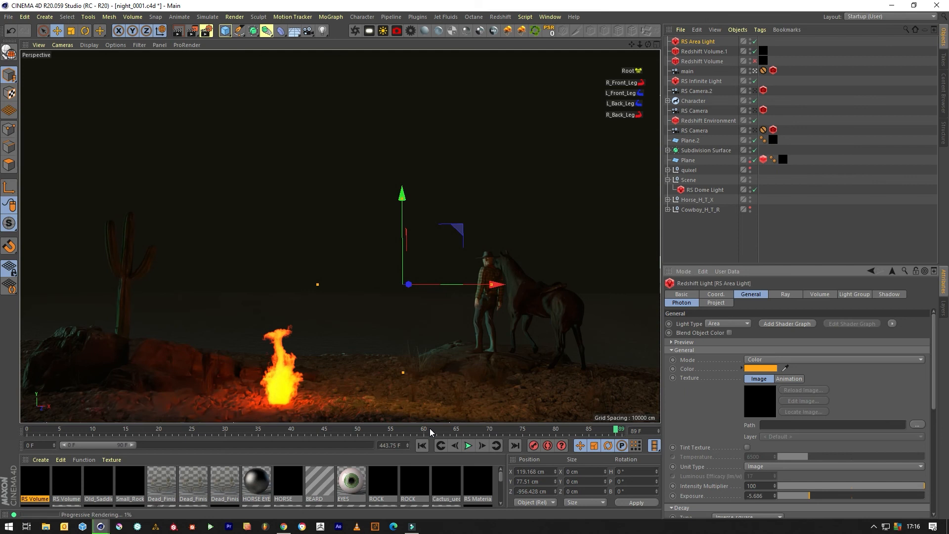
mouse_move(667, 429)
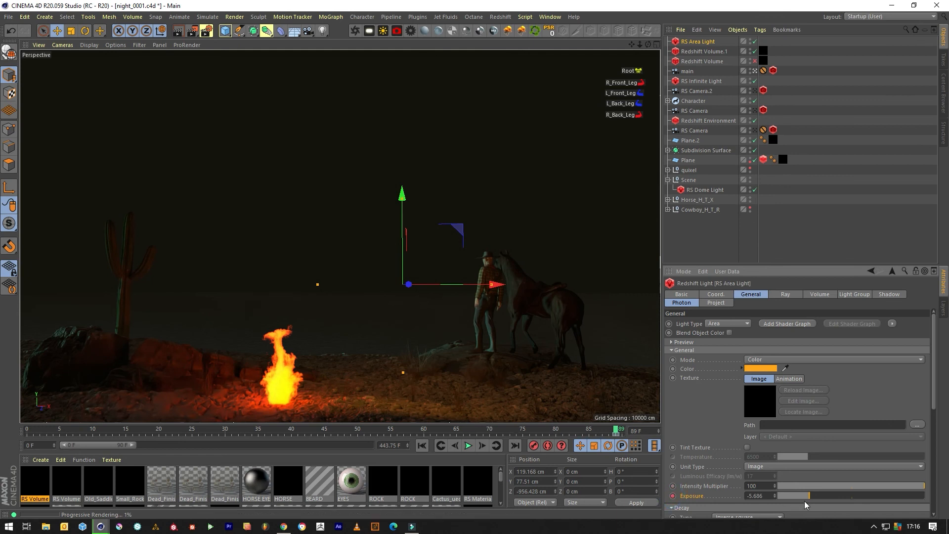
left_click_drag(793, 495, 835, 496)
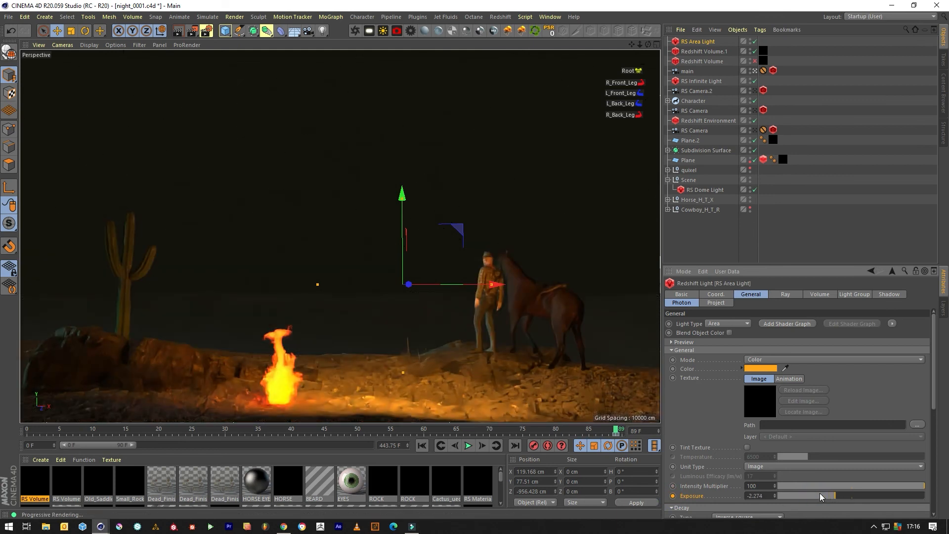
left_click_drag(847, 495, 817, 495)
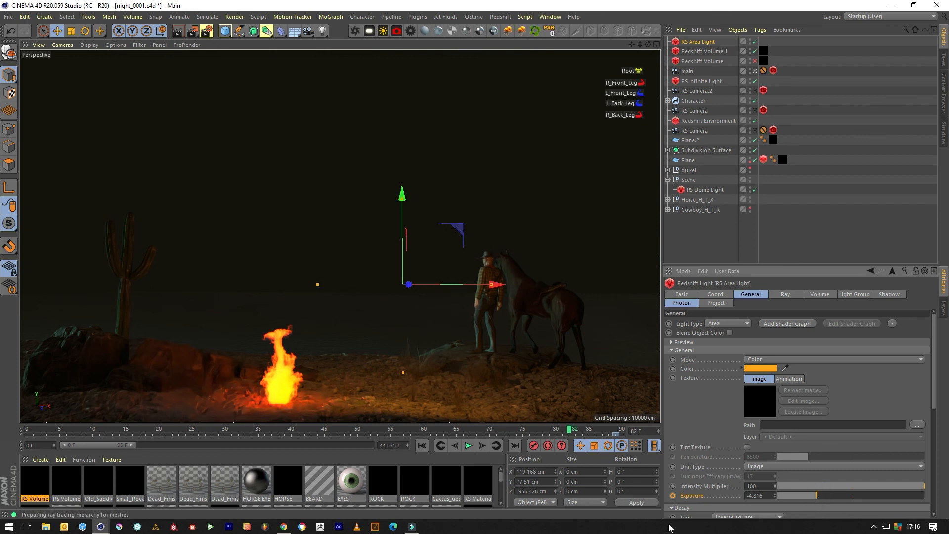
left_click_drag(811, 495, 829, 495)
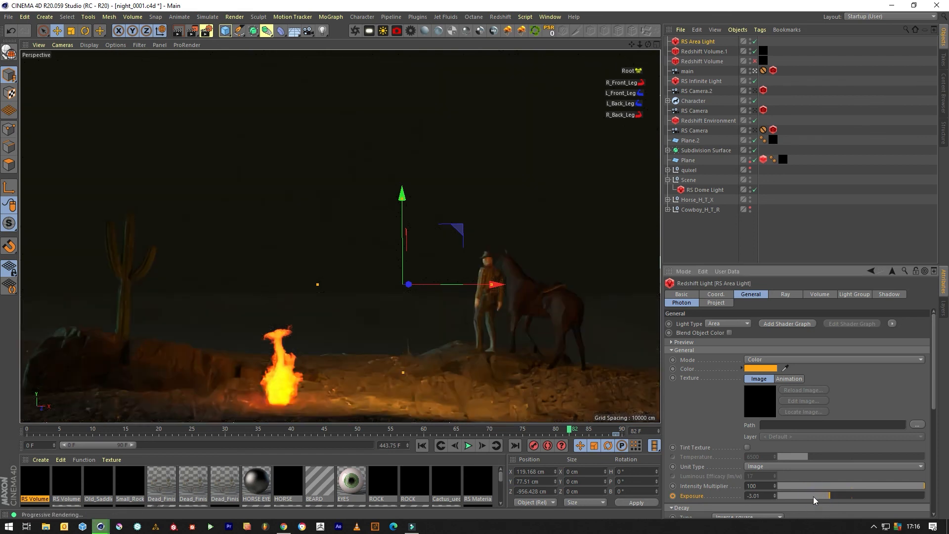